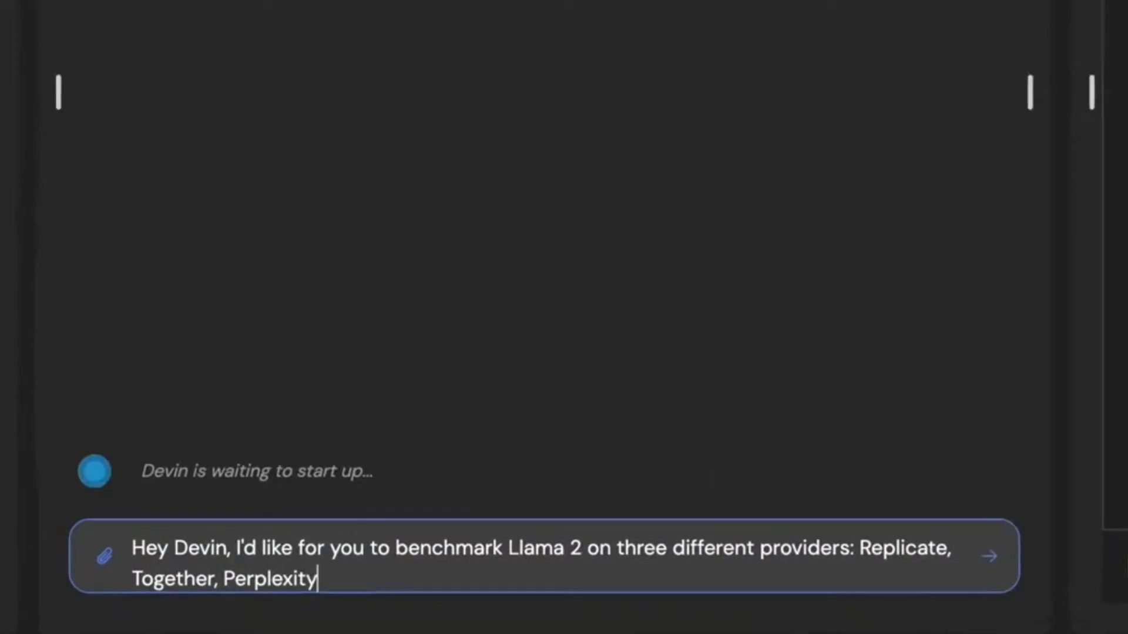
type(". Figure out their API formats and wi")
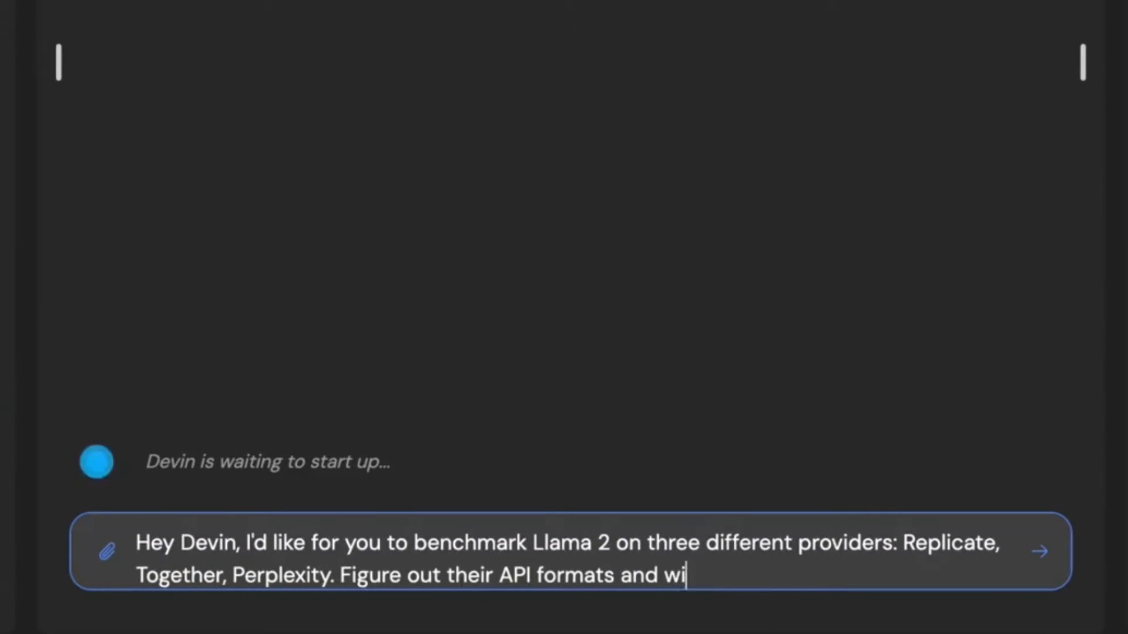
type("rite a script that sends the same prompt/ pa")
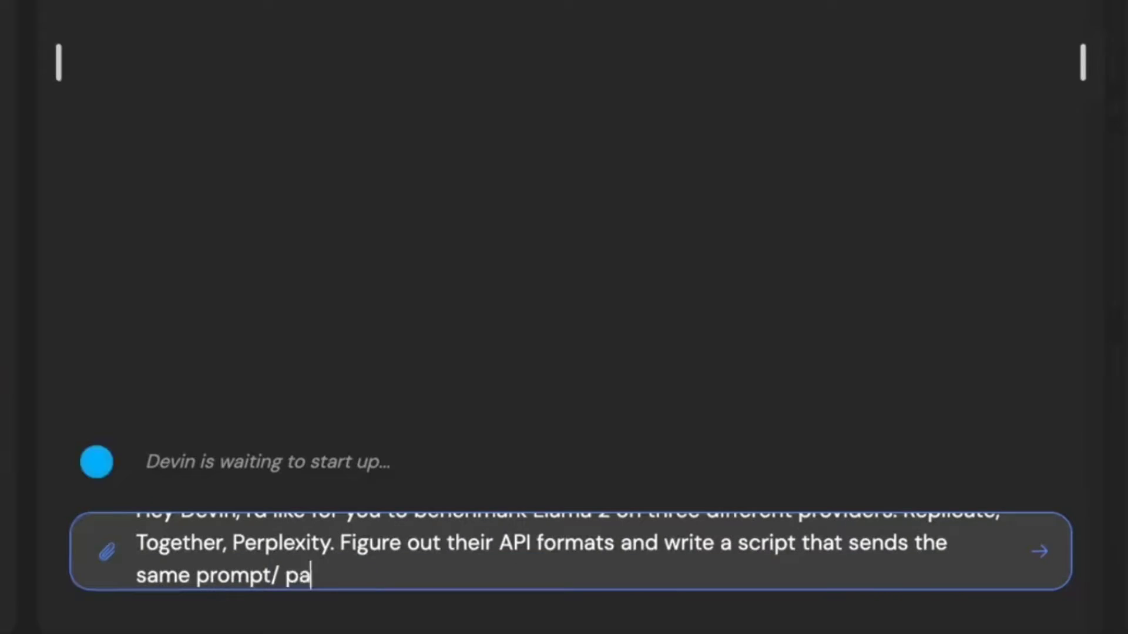